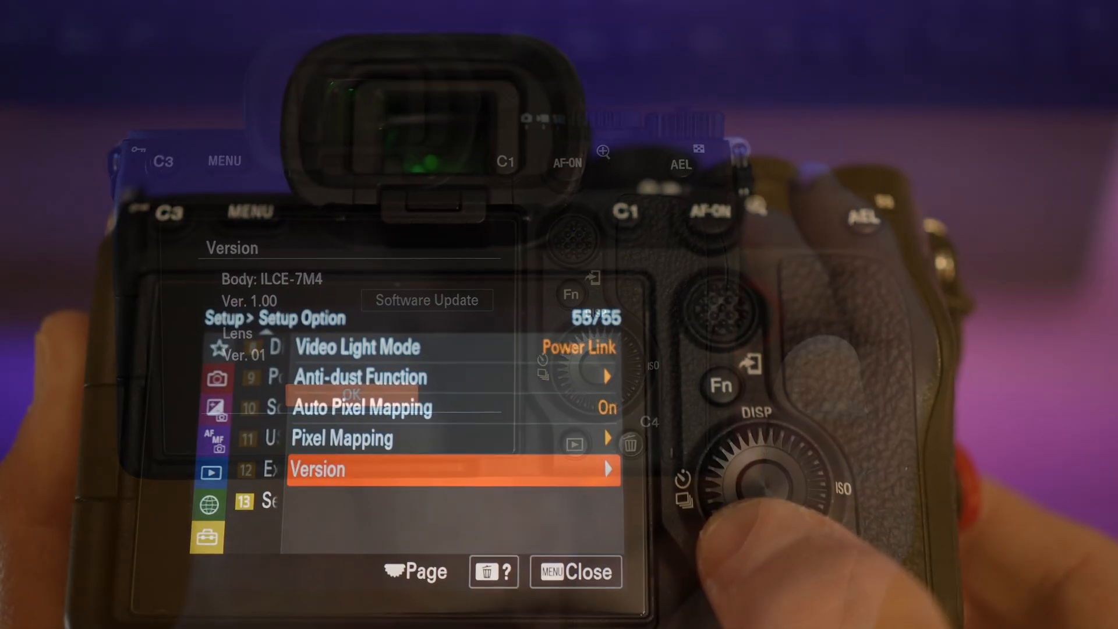
# - Browse Cameras & Camcorders > Digital Cameras > Interchangeable-lens > E-Mount Body > ILCE-7 Series downloads
pyautogui.click(453, 469)
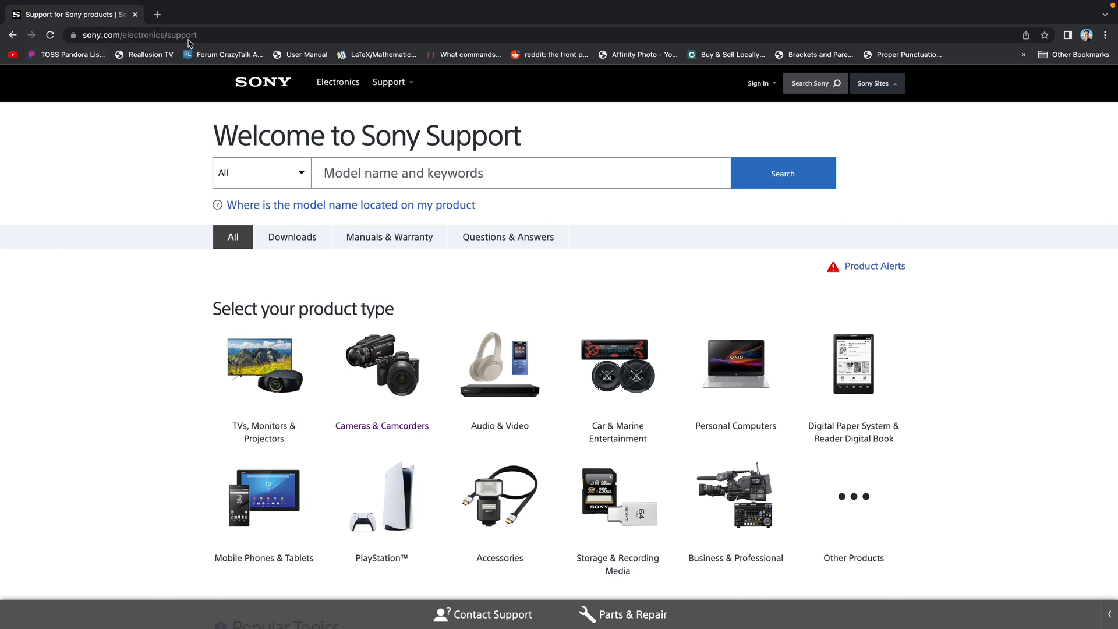
pyautogui.moveTo(250, 135)
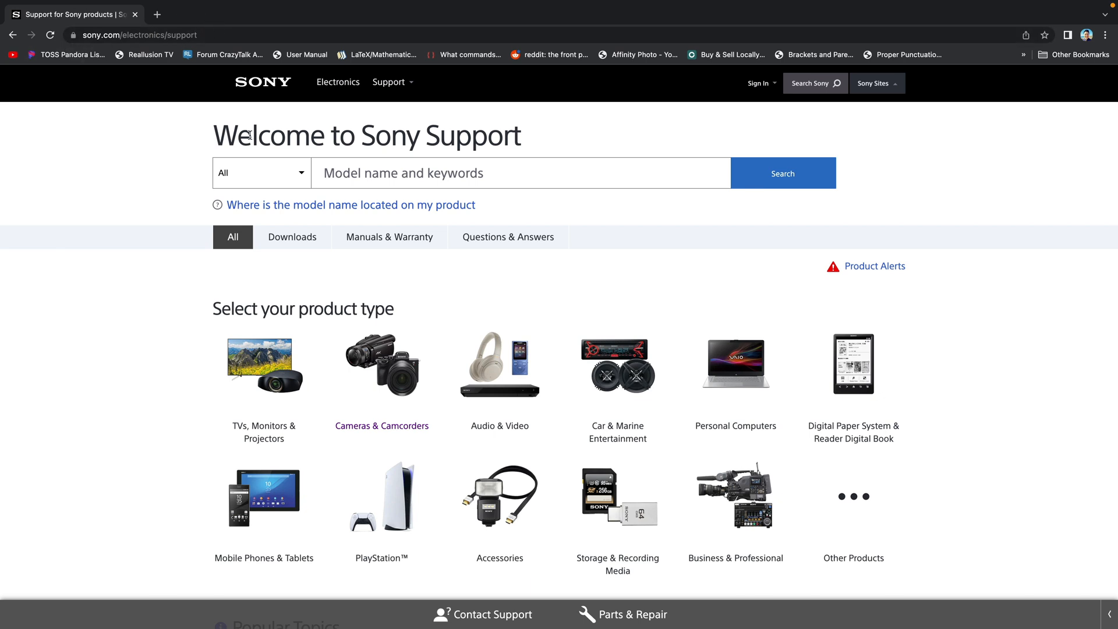
pyautogui.click(382, 365)
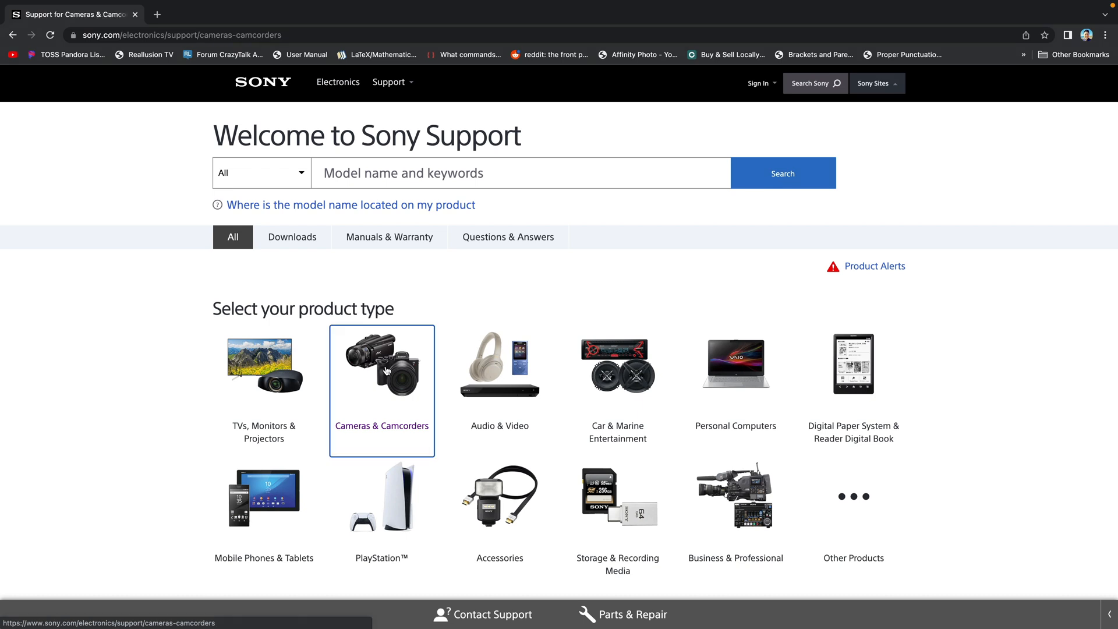
pyautogui.click(381, 365)
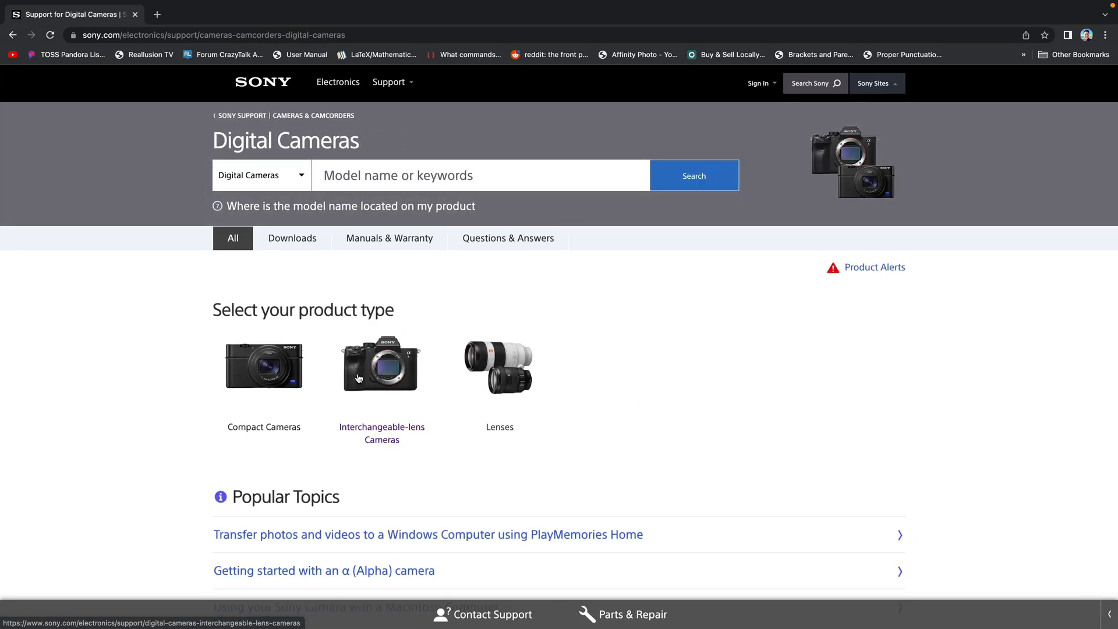
pyautogui.click(381, 367)
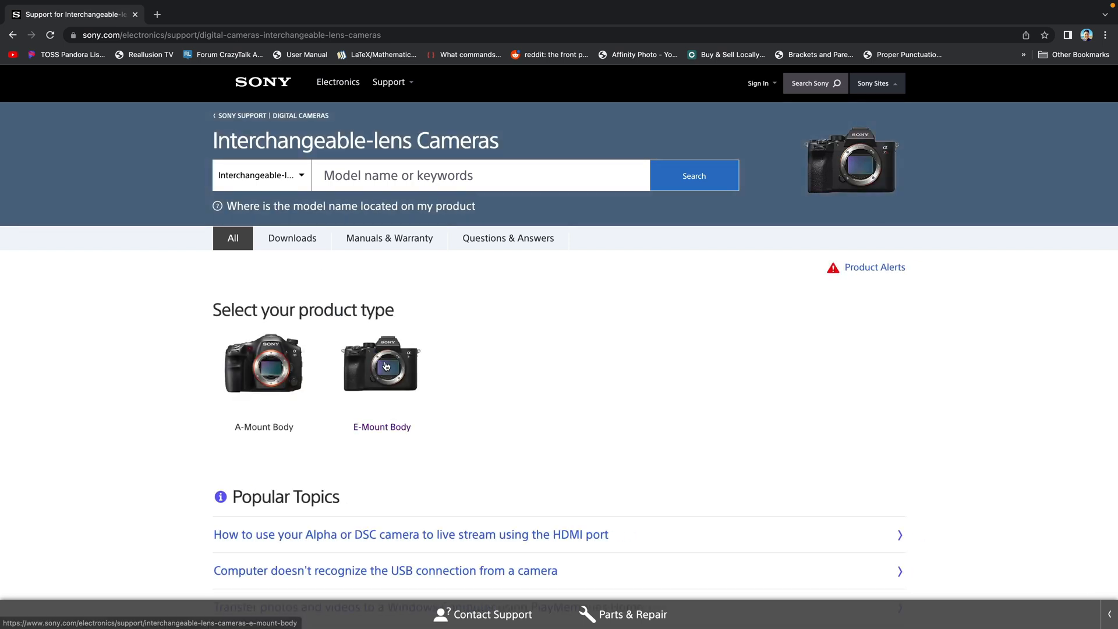
pyautogui.click(381, 366)
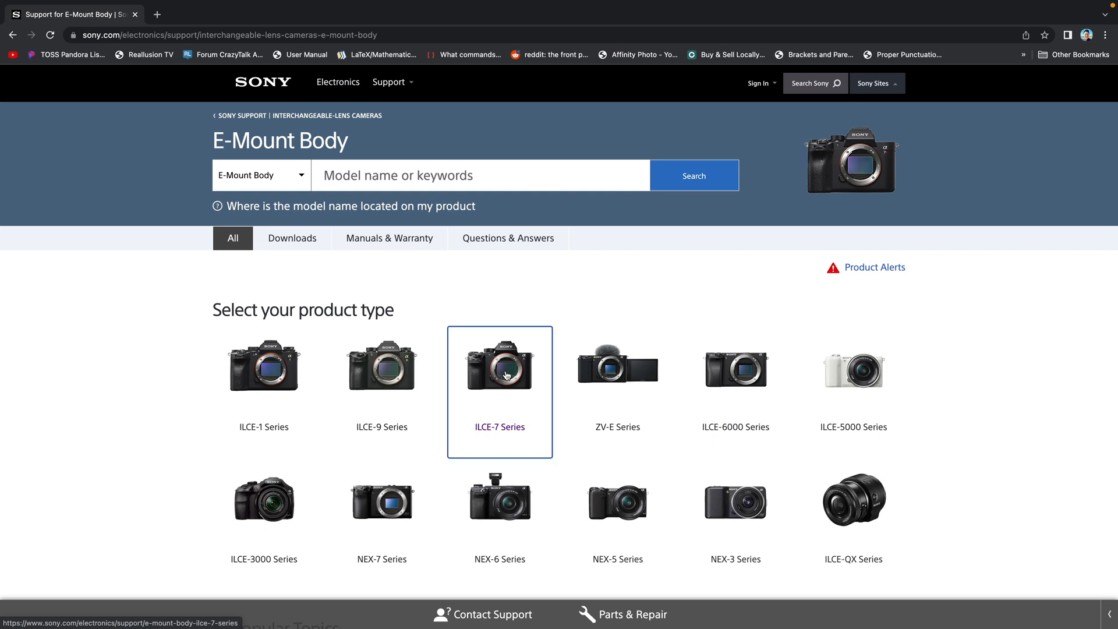
pyautogui.click(499, 367)
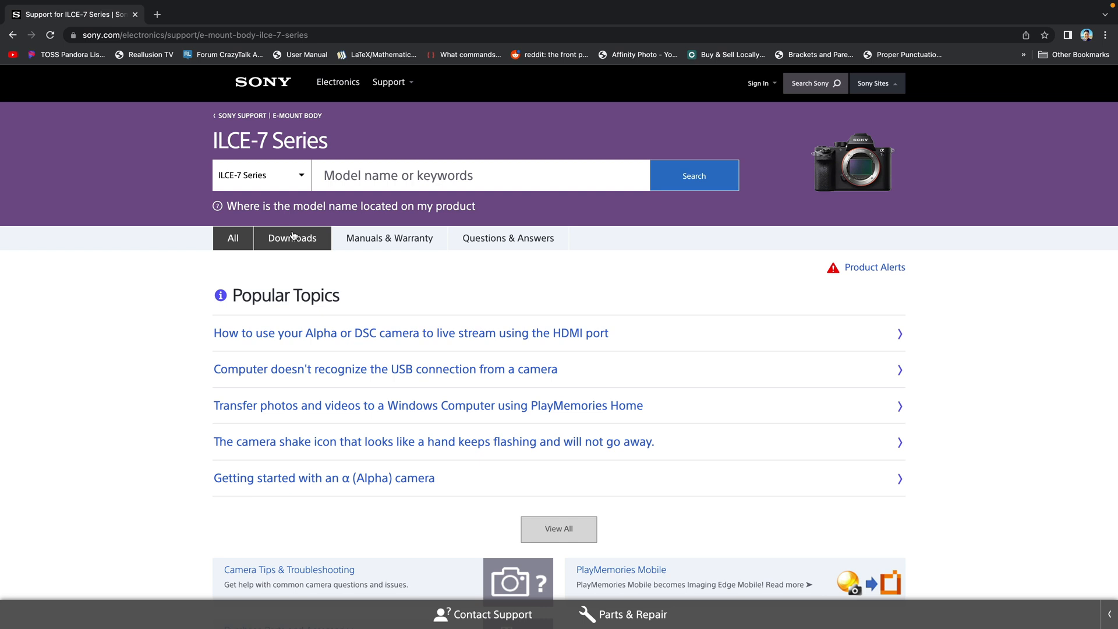
pyautogui.click(292, 238)
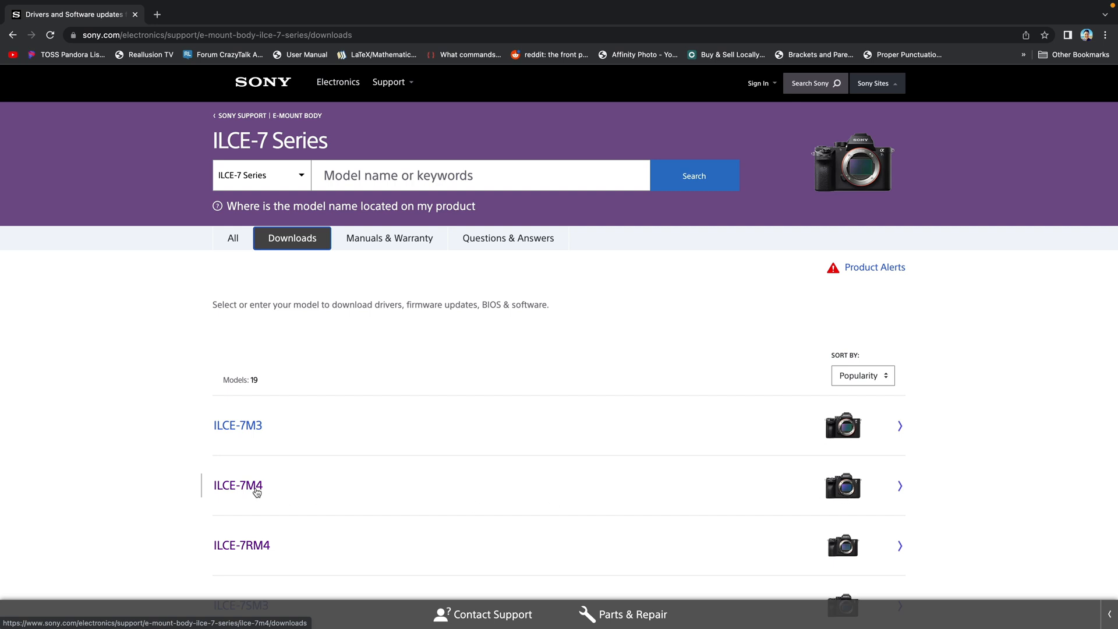
# - Open the ILCE-7M4 System Software Update Ver. 1.01 (Mac) page and read through its file info
pyautogui.click(238, 485)
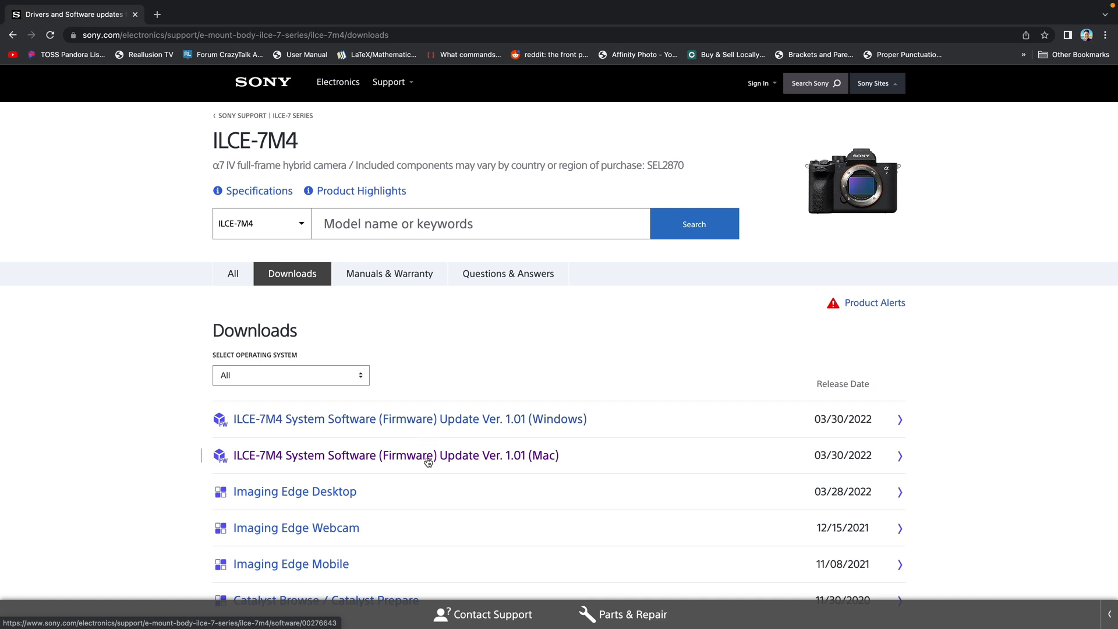
pyautogui.click(396, 455)
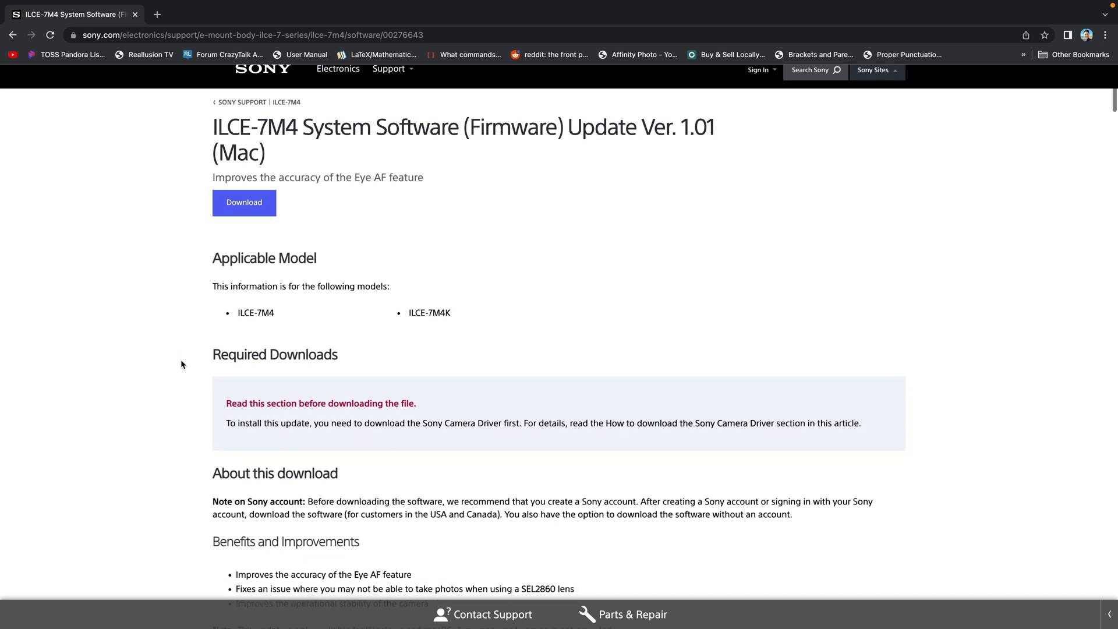
pyautogui.scroll(-3)
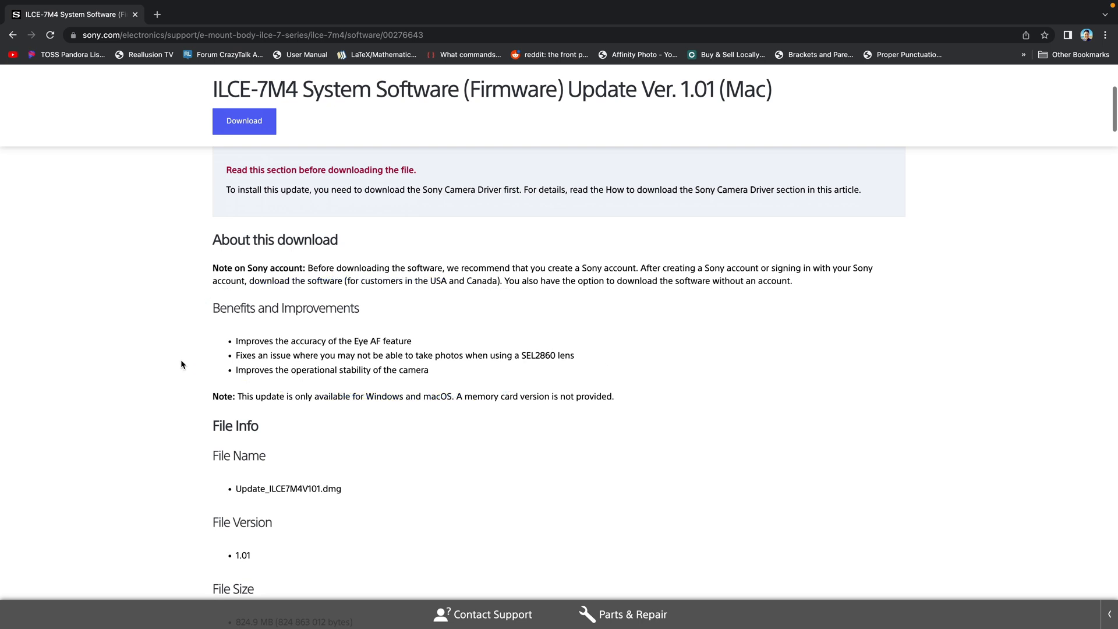
pyautogui.scroll(-3)
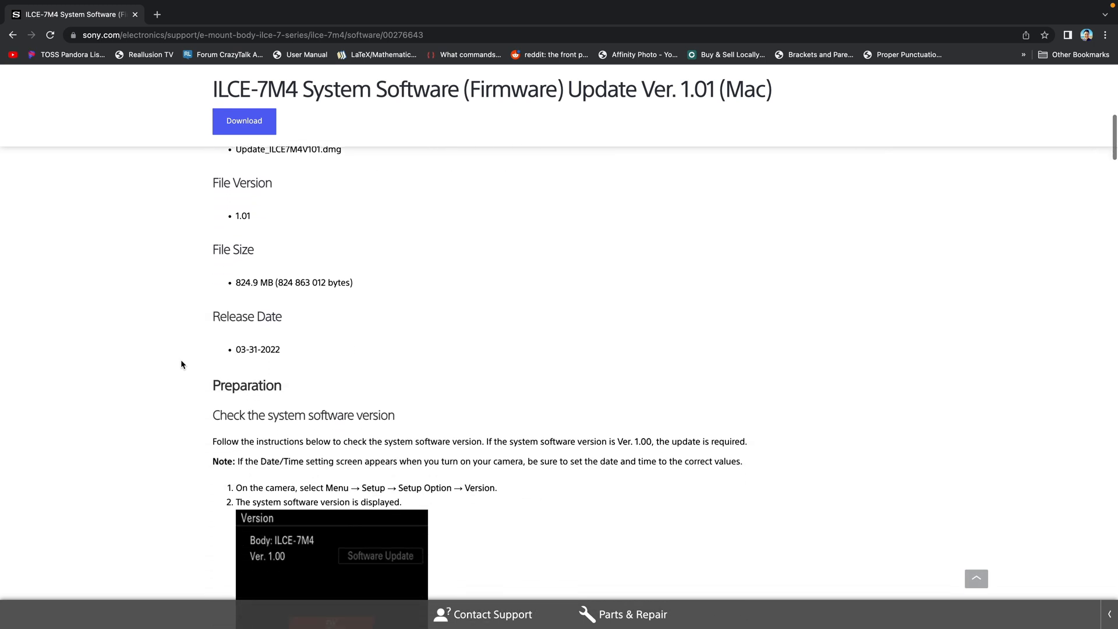
pyautogui.scroll(-3)
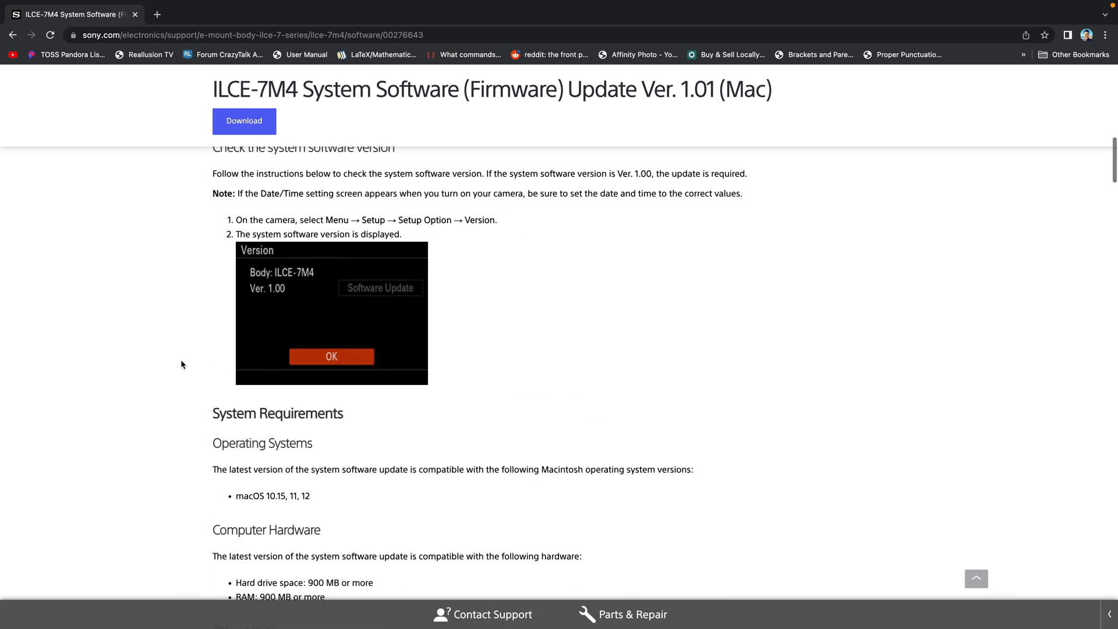
pyautogui.scroll(-3)
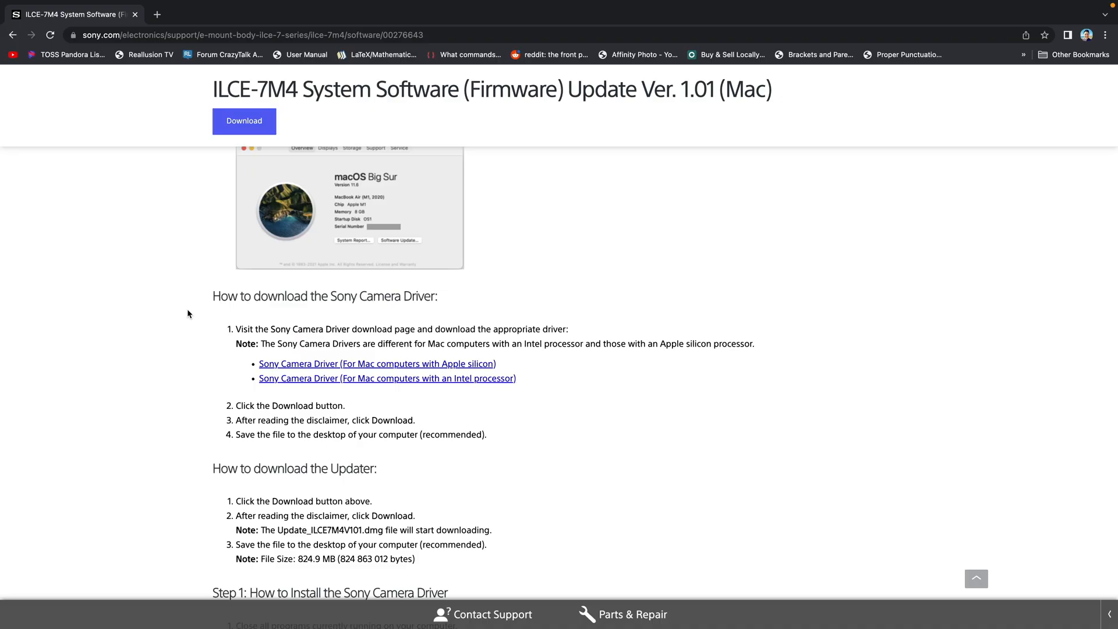
pyautogui.moveTo(177, 387)
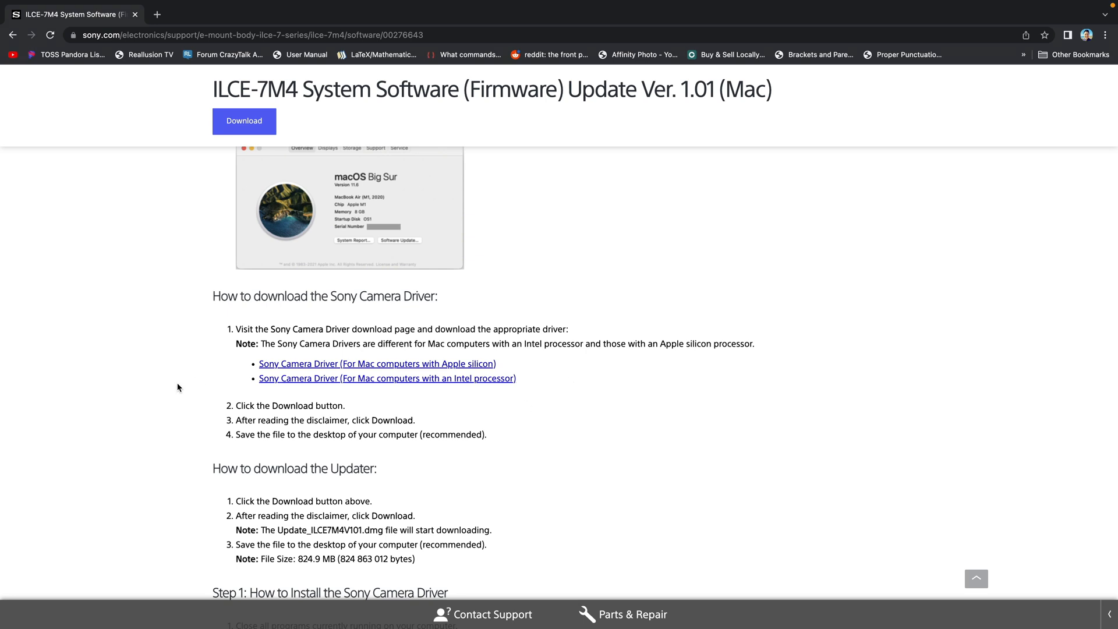
pyautogui.moveTo(324, 385)
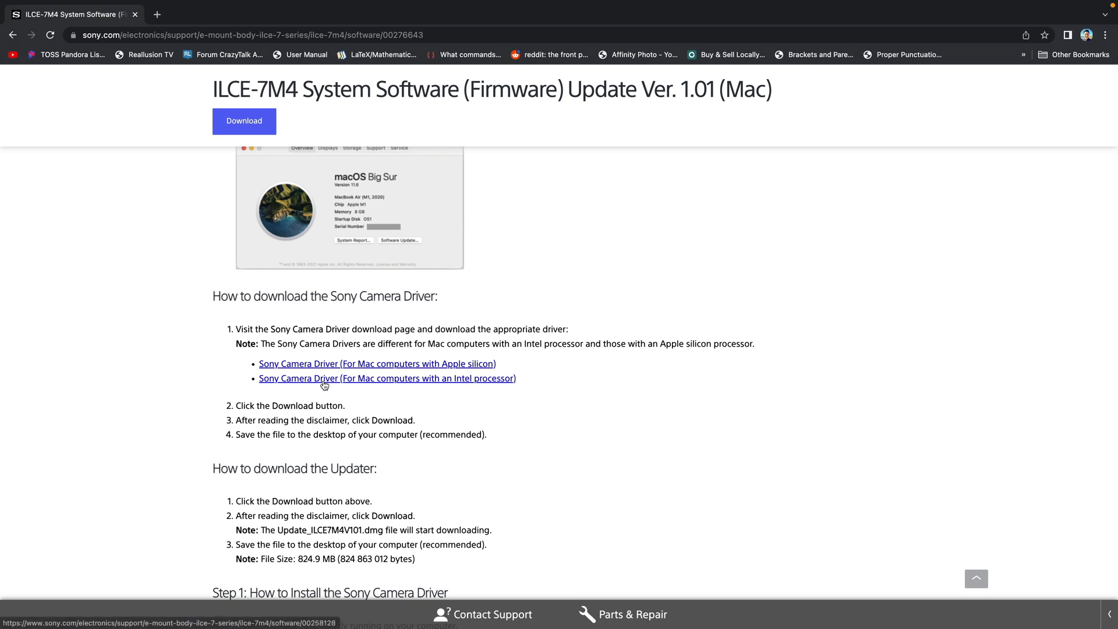
# - Download the Sony Camera Driver for Mac computers with an Intel processor
pyautogui.click(386, 378)
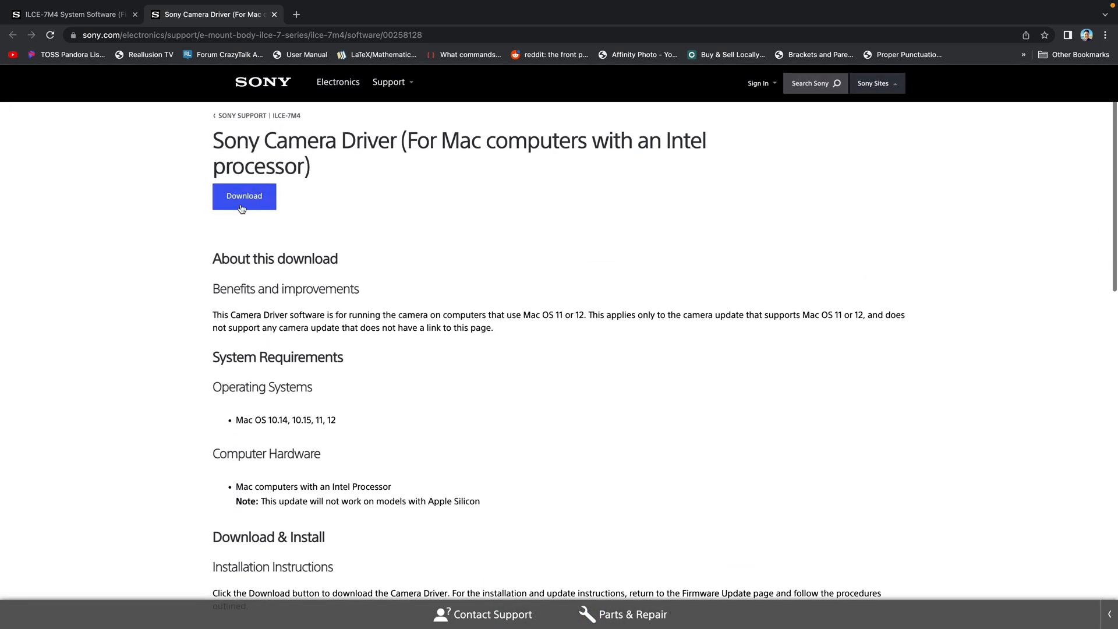
pyautogui.click(244, 196)
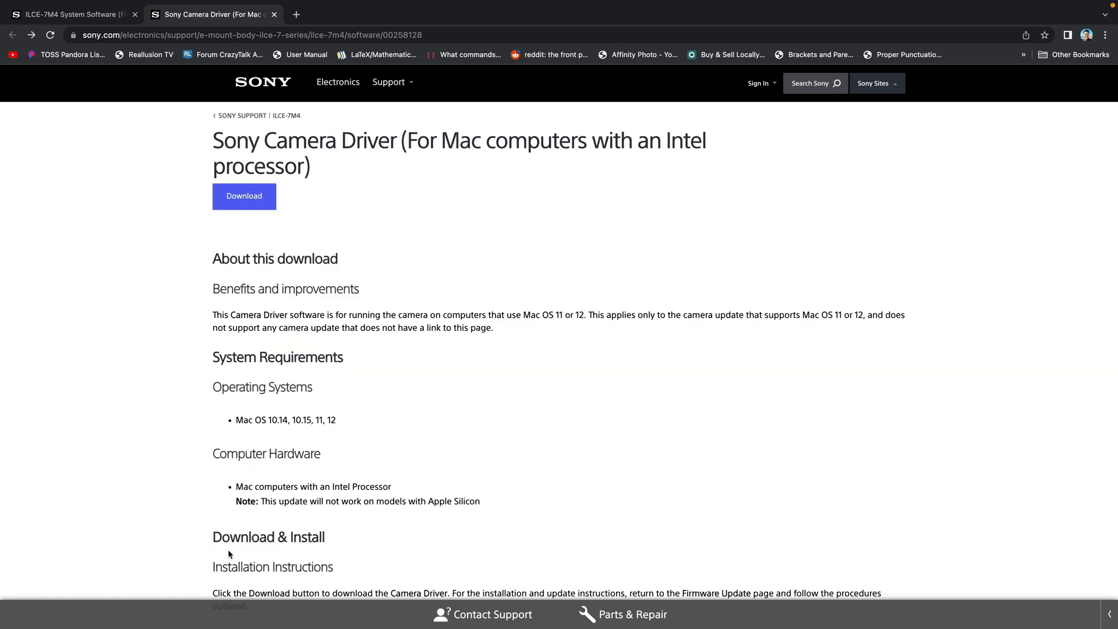
pyautogui.click(244, 197)
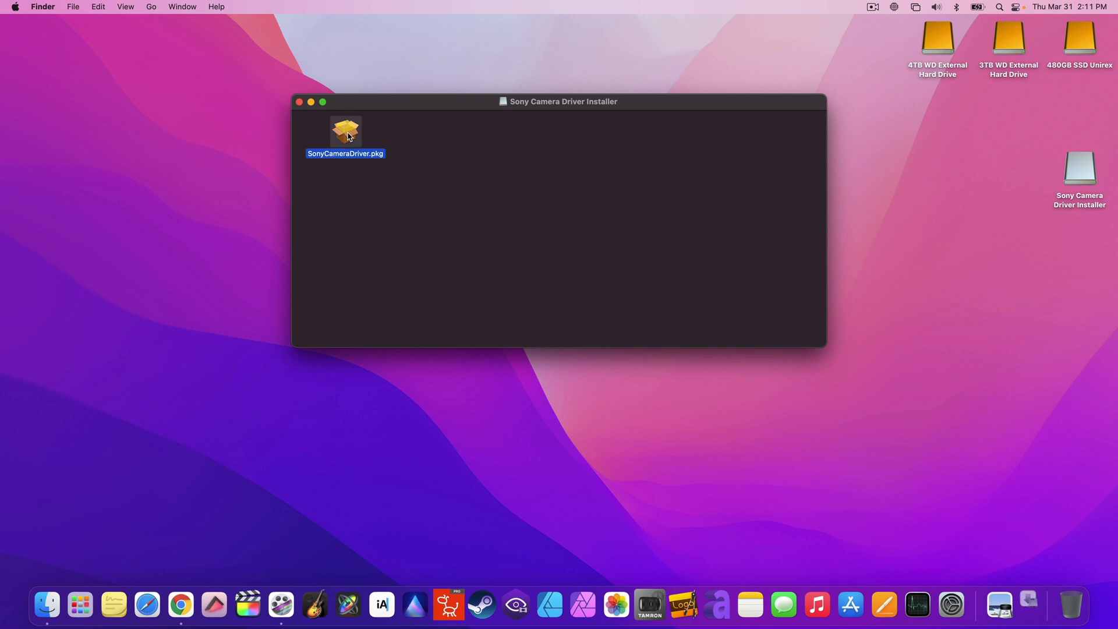
# - Install SonyCameraDriver.pkg on Macintosh HD, then move the installer to the Trash
pyautogui.doubleClick(346, 133)
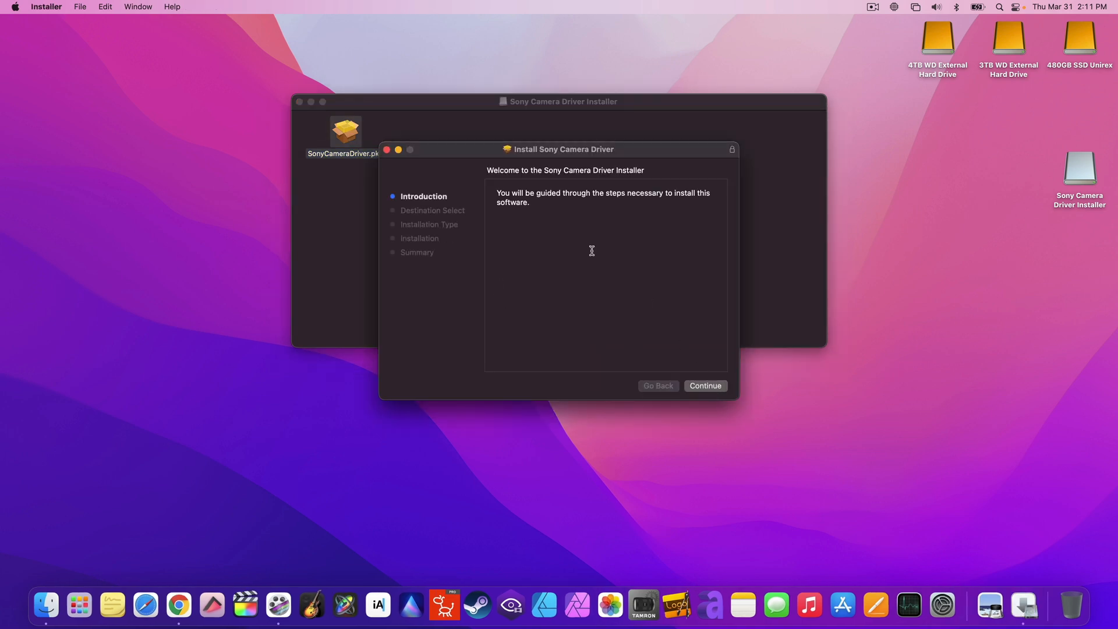
pyautogui.click(704, 385)
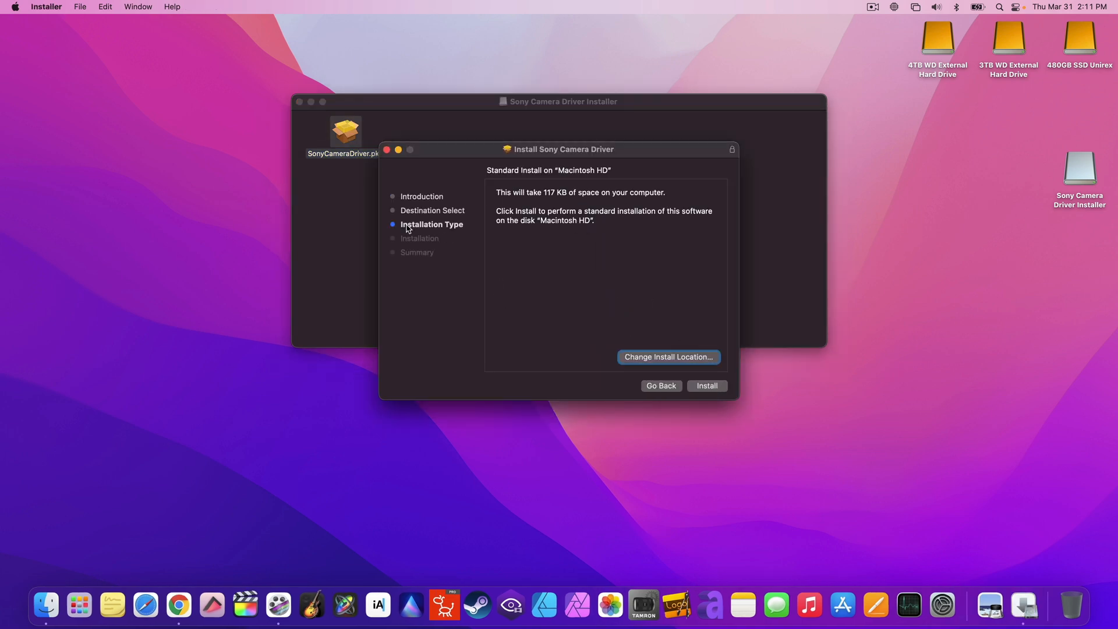
pyautogui.click(705, 385)
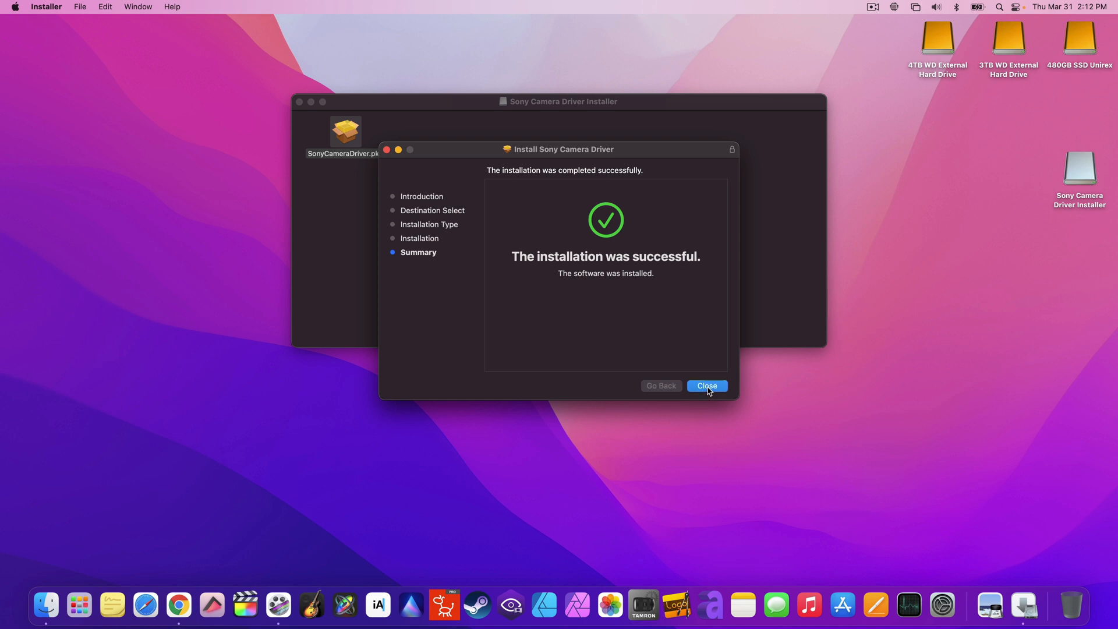
pyautogui.click(706, 385)
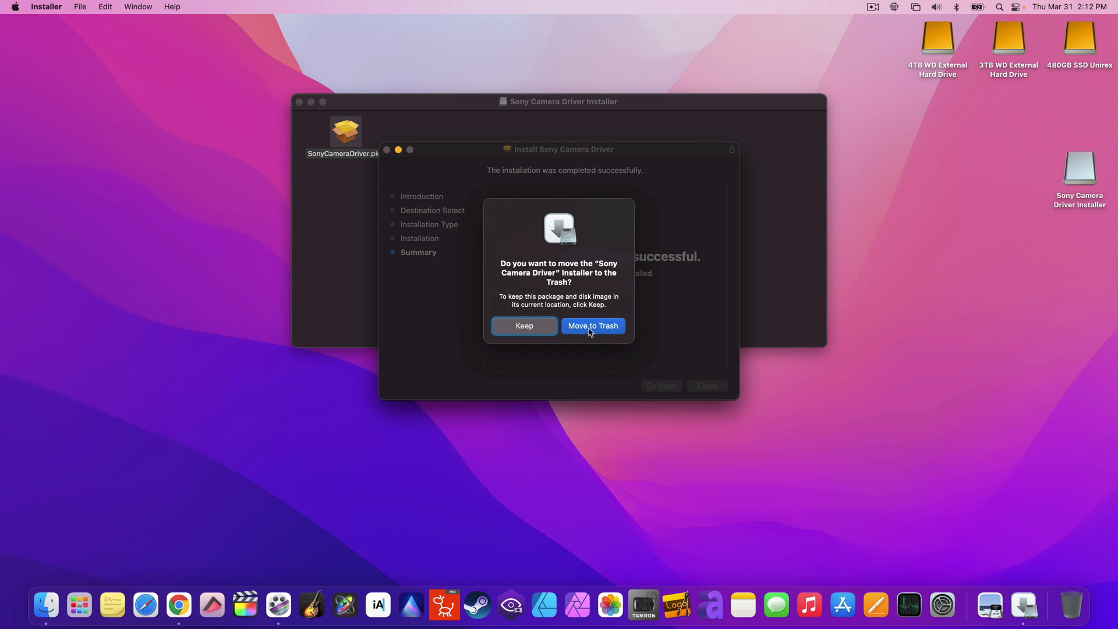
pyautogui.click(591, 325)
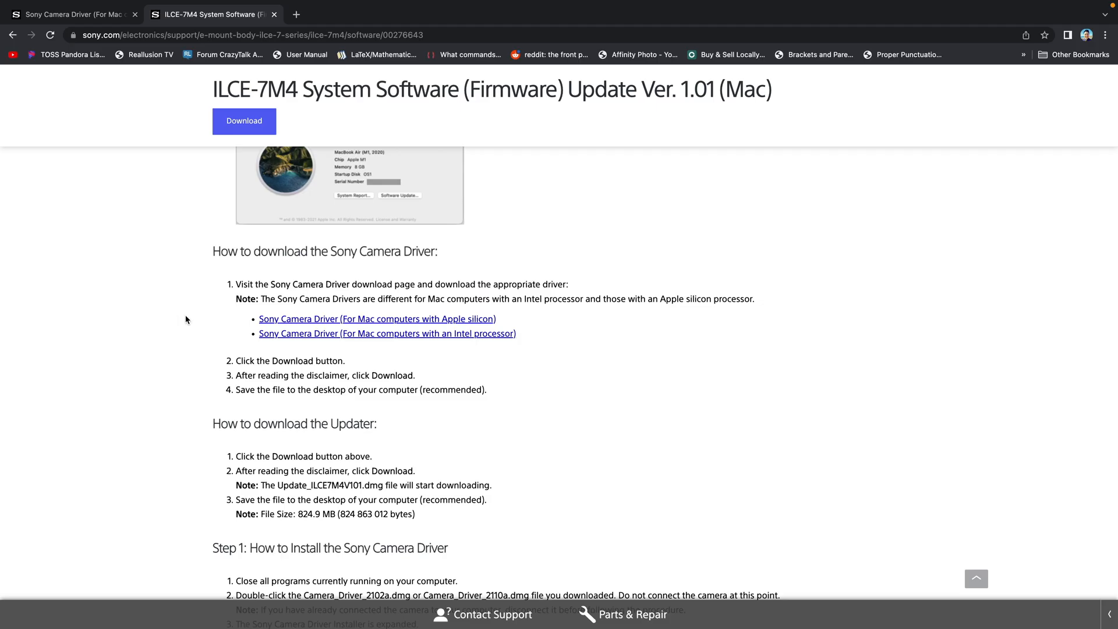
# - Accept the EULA and download the 787 MB firmware 1.01 Mac updater without signing in
pyautogui.scroll(-3)
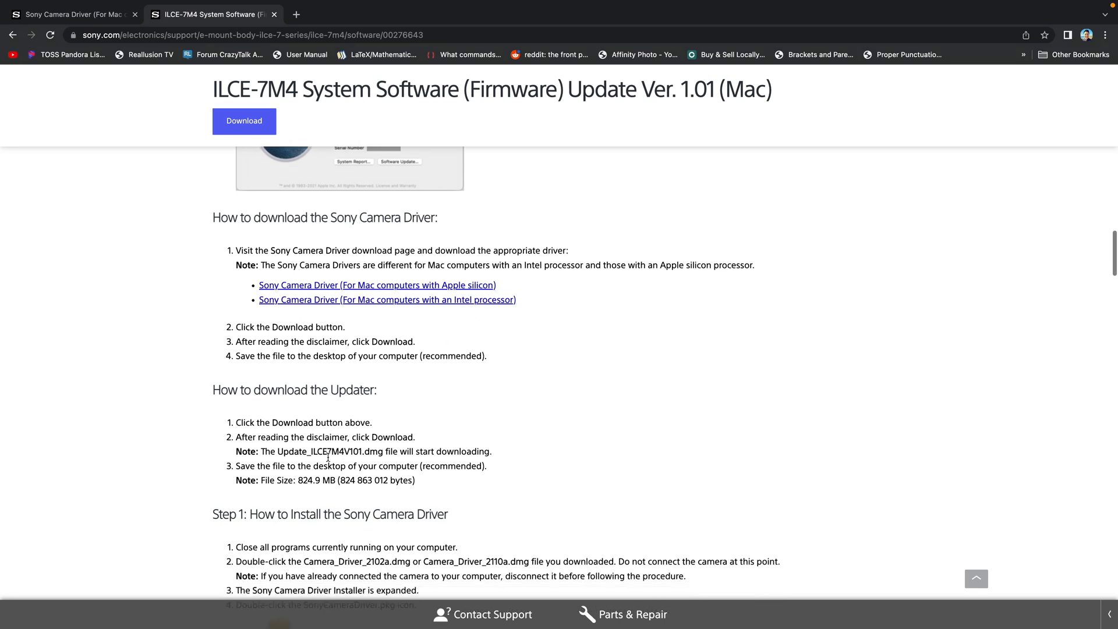
pyautogui.scroll(-3)
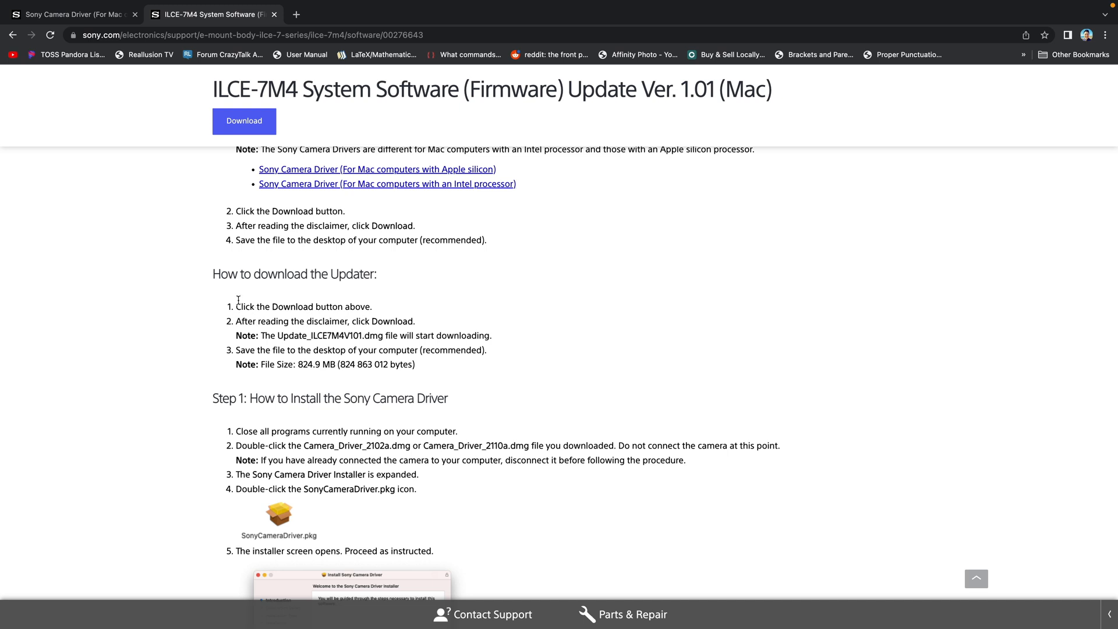
pyautogui.click(244, 121)
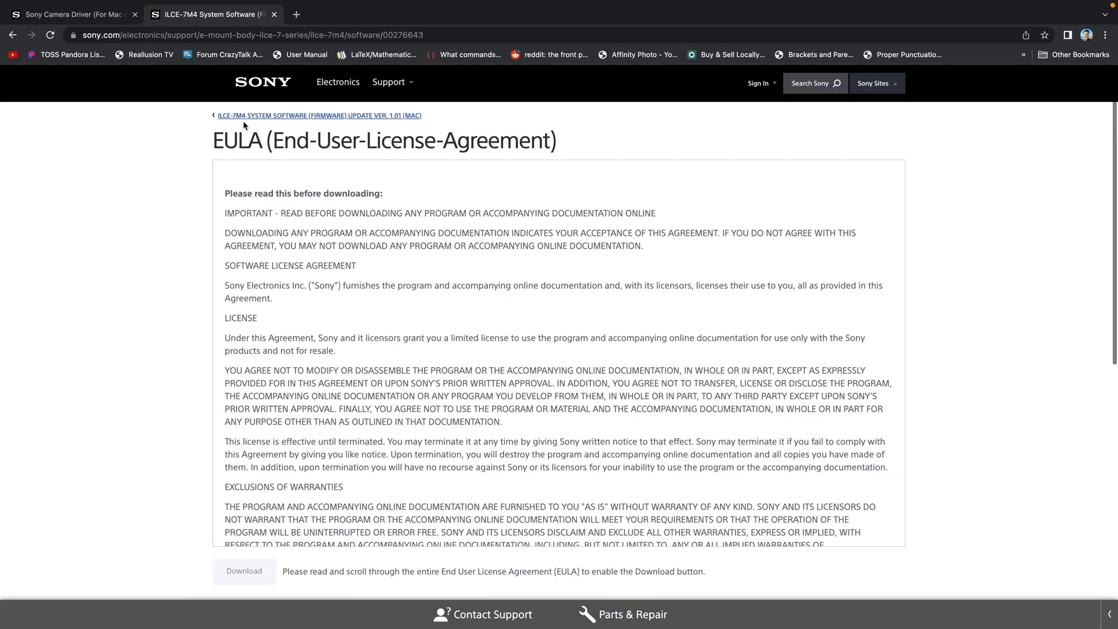
pyautogui.scroll(-3)
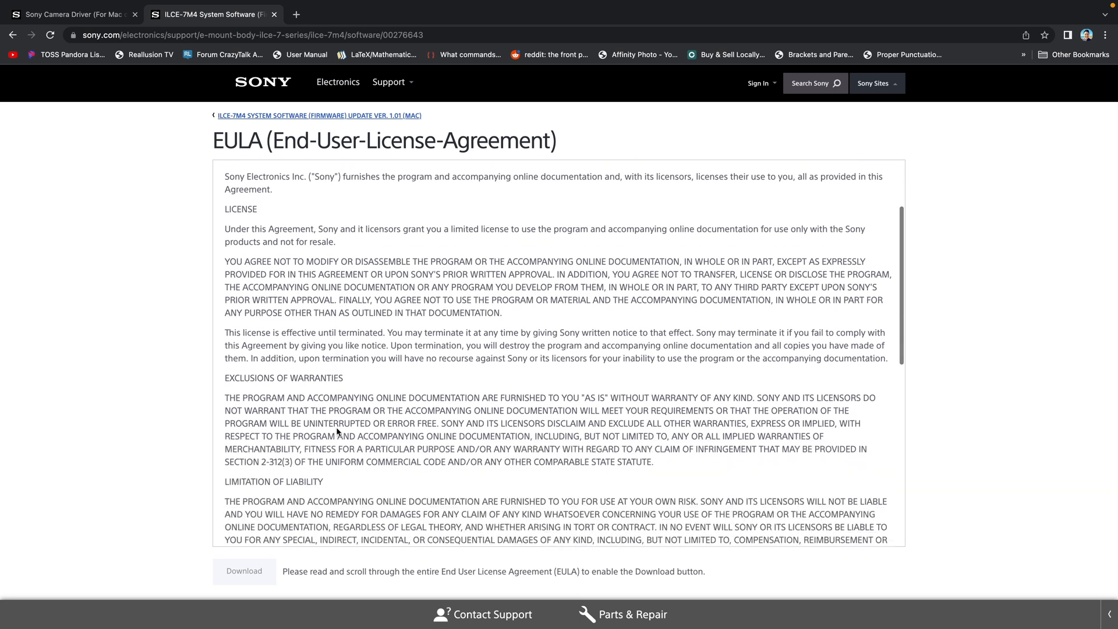
pyautogui.scroll(-3)
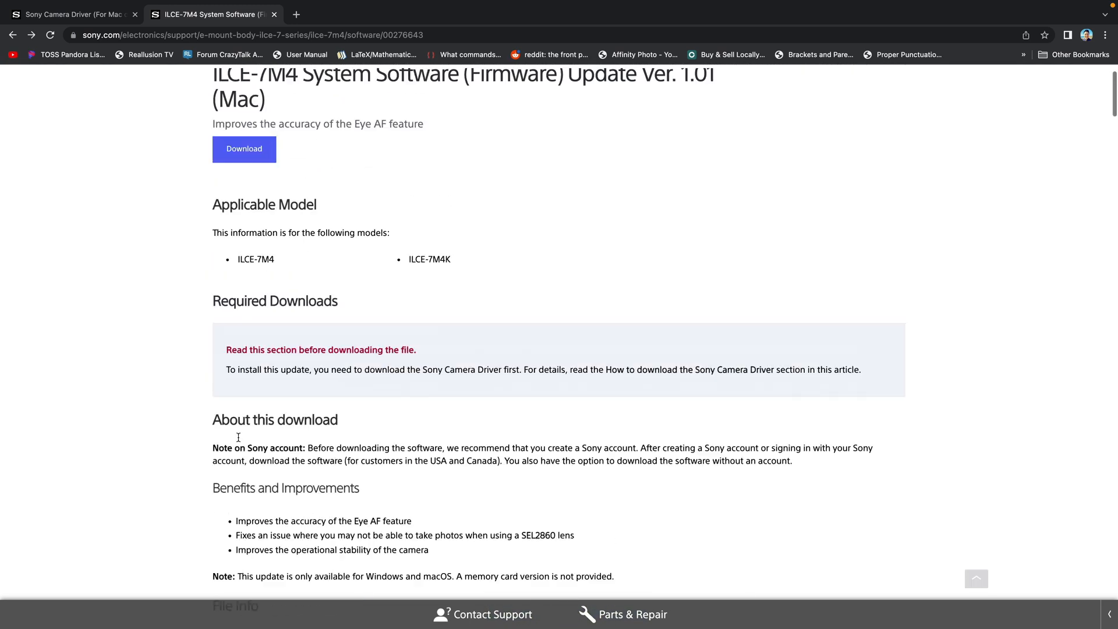
pyautogui.click(244, 149)
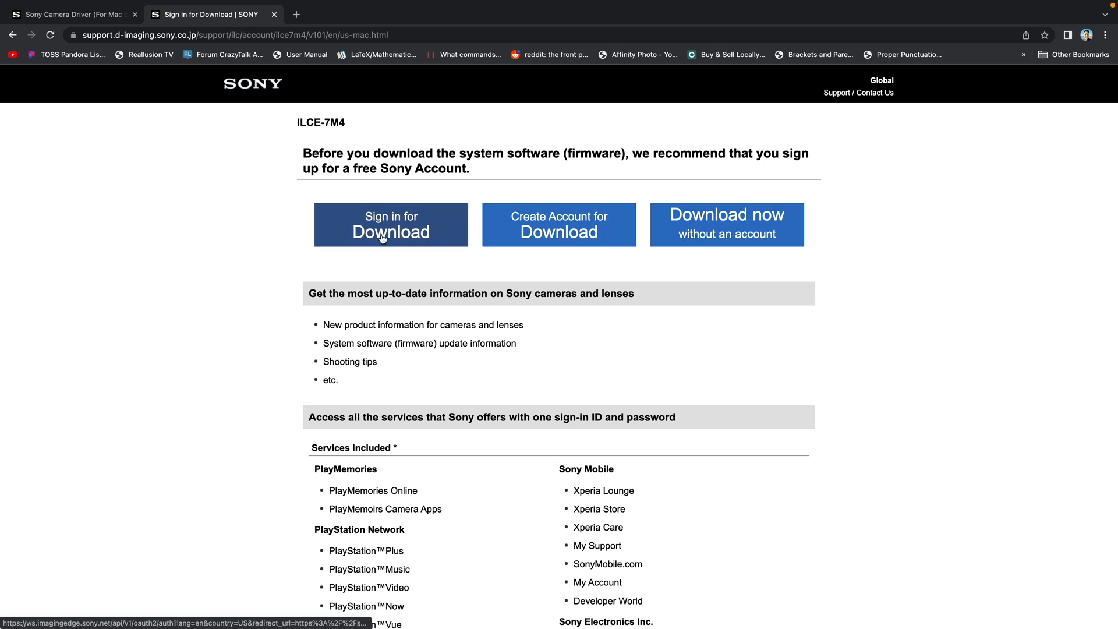
pyautogui.click(727, 224)
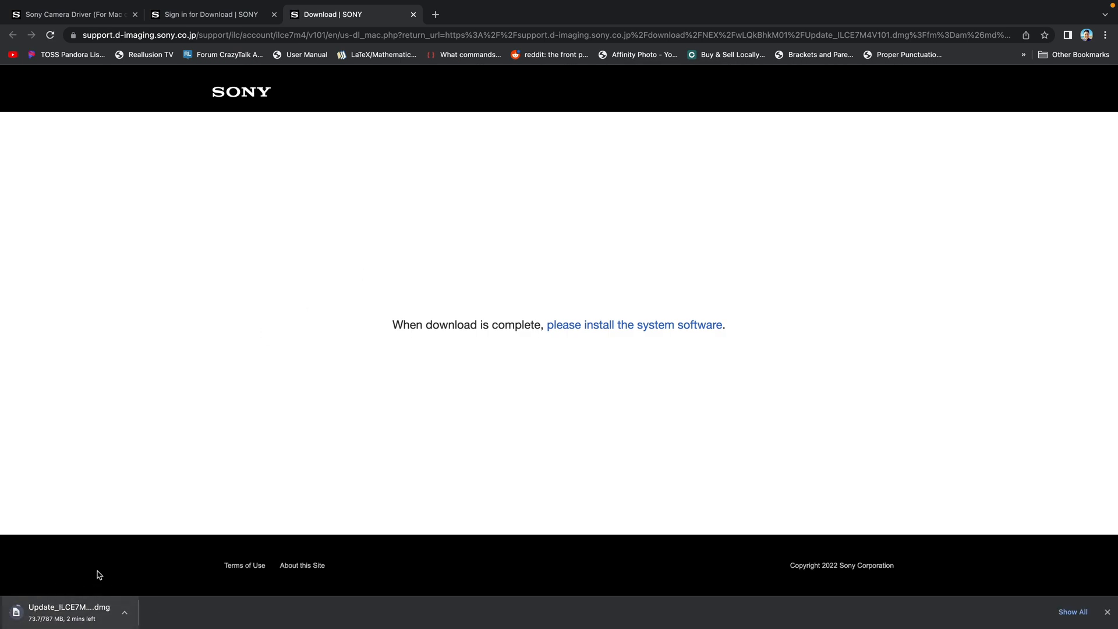
pyautogui.moveTo(150, 485)
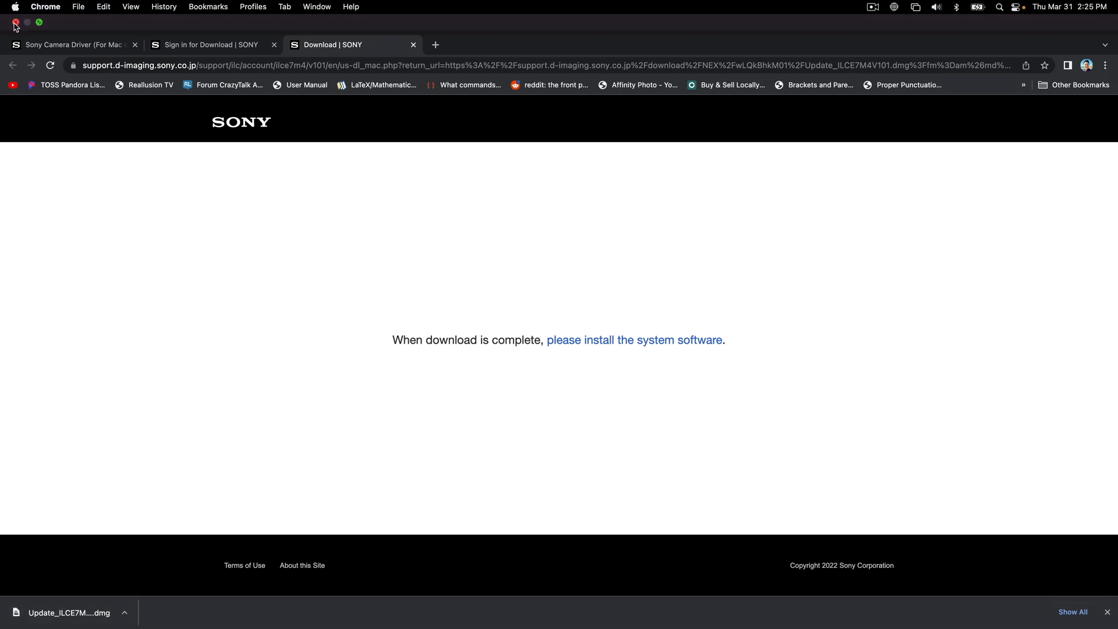
# - Close Chrome and open the downloaded firmware disk image from Finder's Downloads folder
pyautogui.click(14, 22)
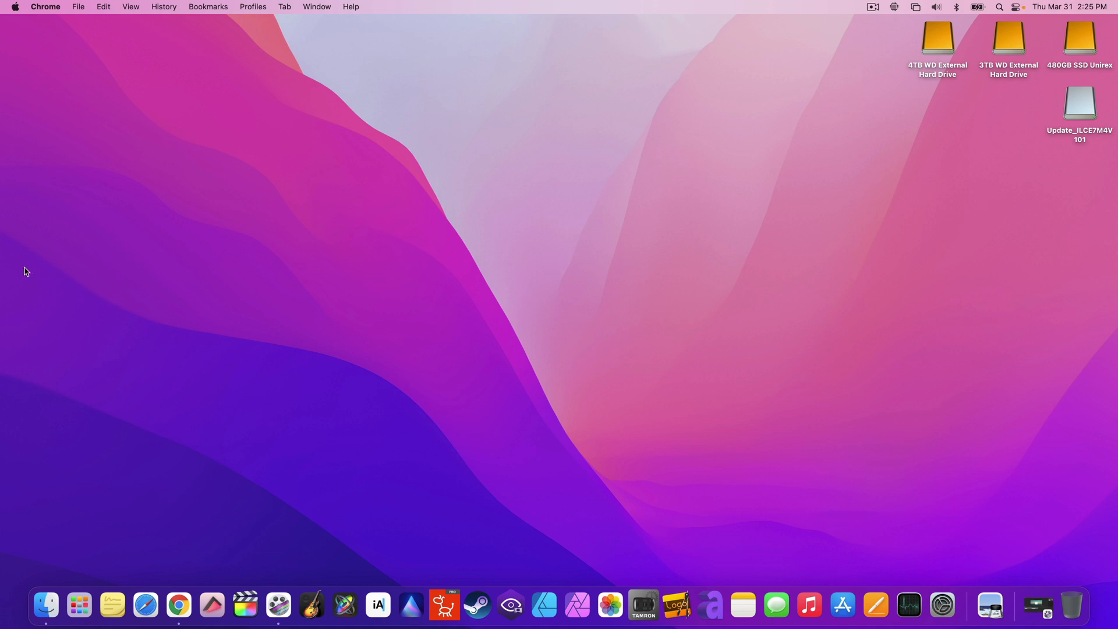
pyautogui.click(45, 604)
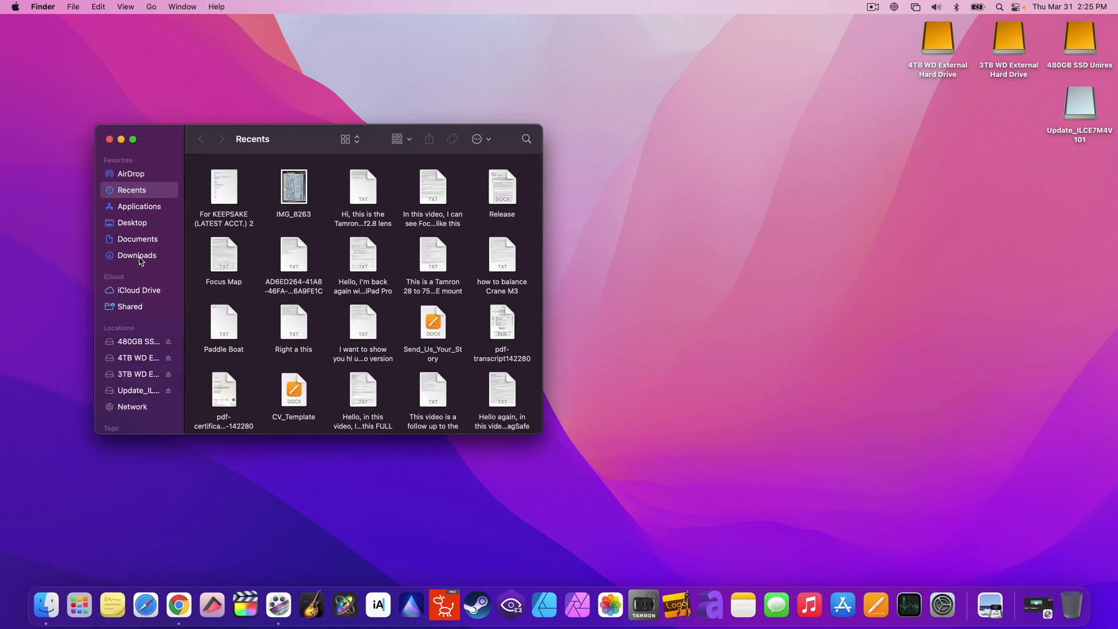
pyautogui.click(137, 255)
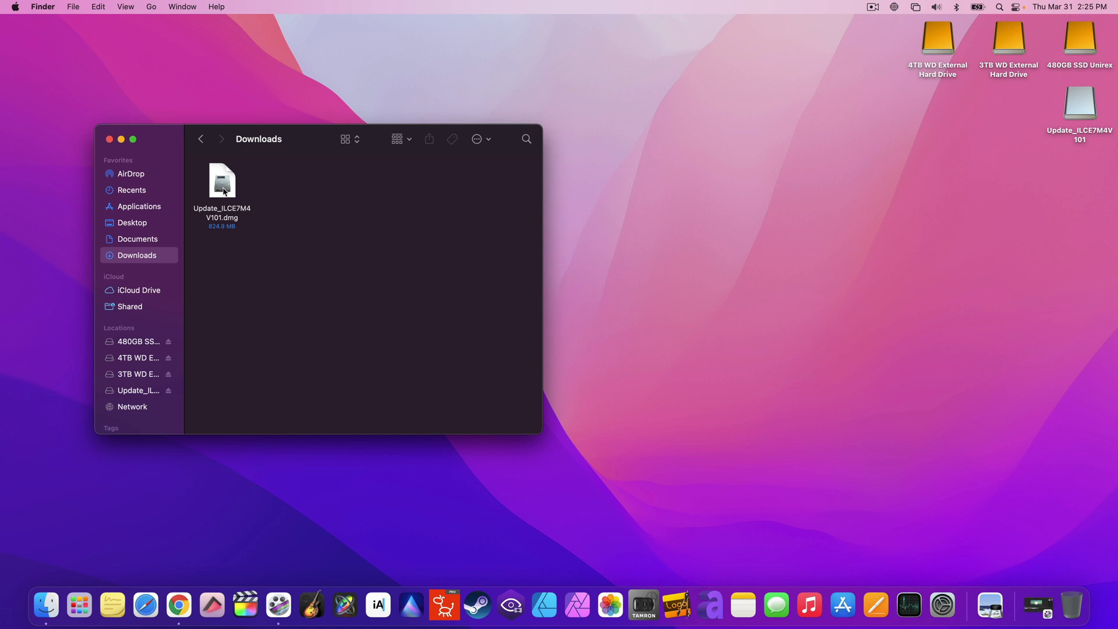
pyautogui.doubleClick(222, 181)
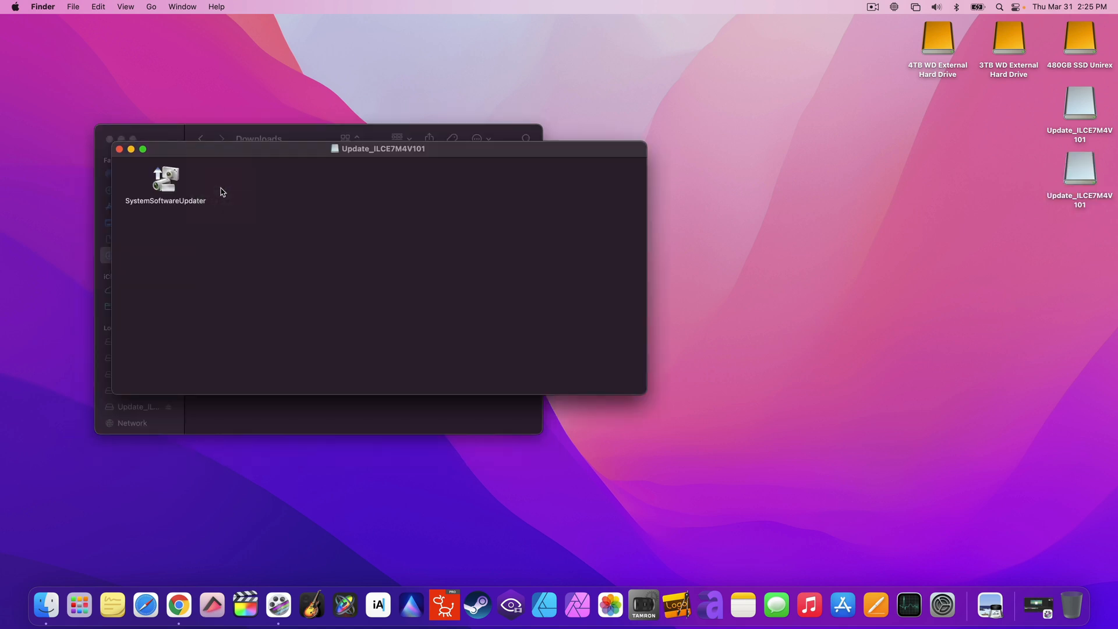
# - Launch SystemSoftwareUpdater from the disk image, allowing the downloaded app to open
pyautogui.click(165, 182)
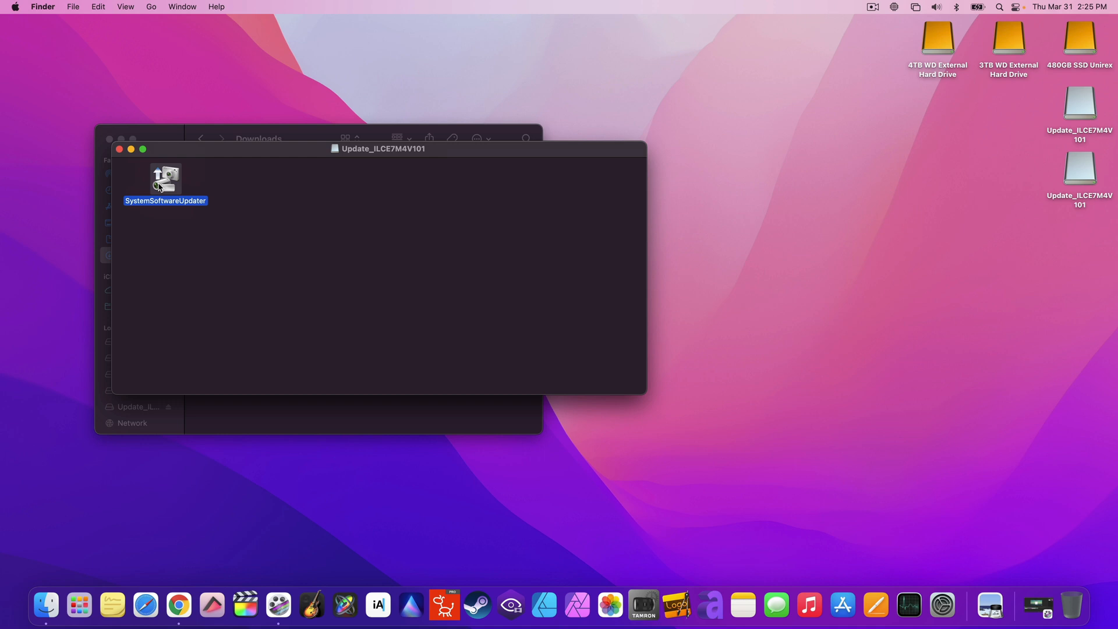
pyautogui.doubleClick(165, 177)
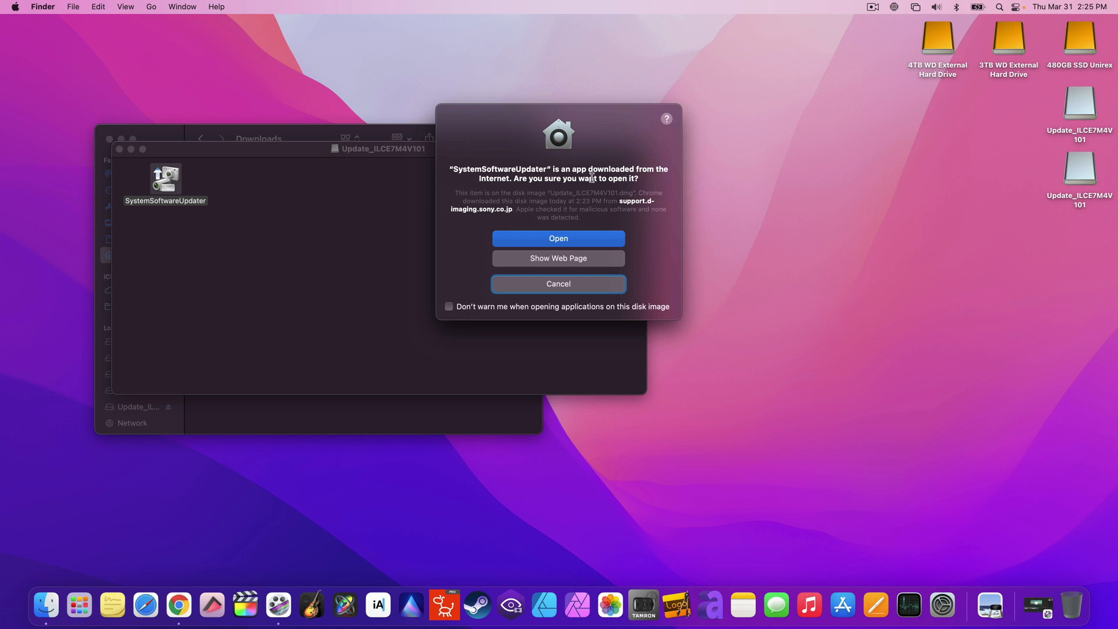
pyautogui.moveTo(542, 244)
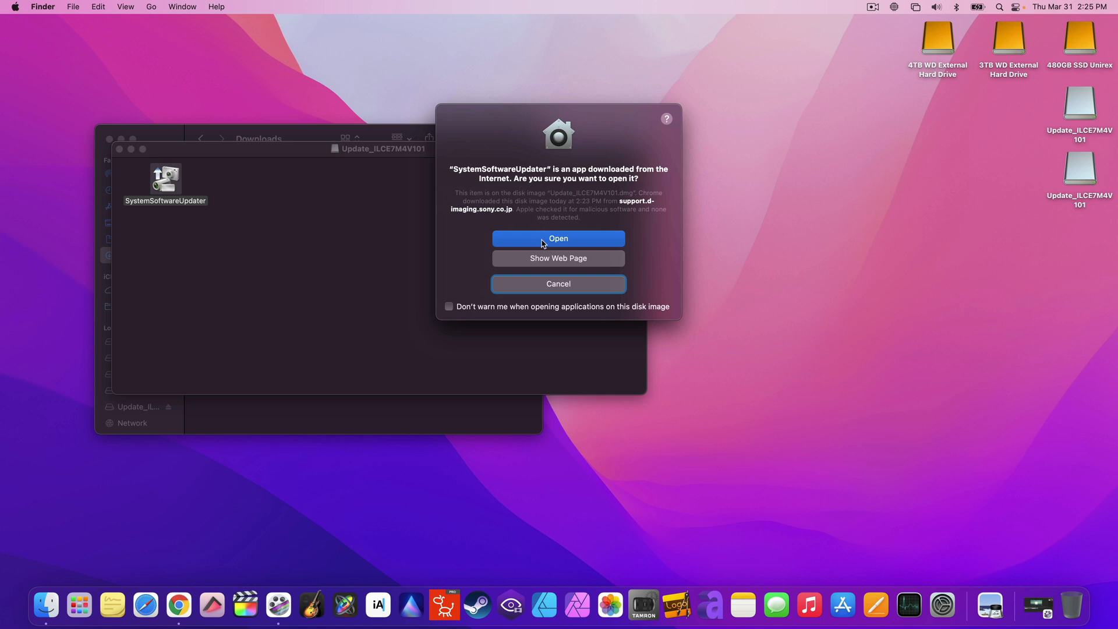
pyautogui.click(558, 239)
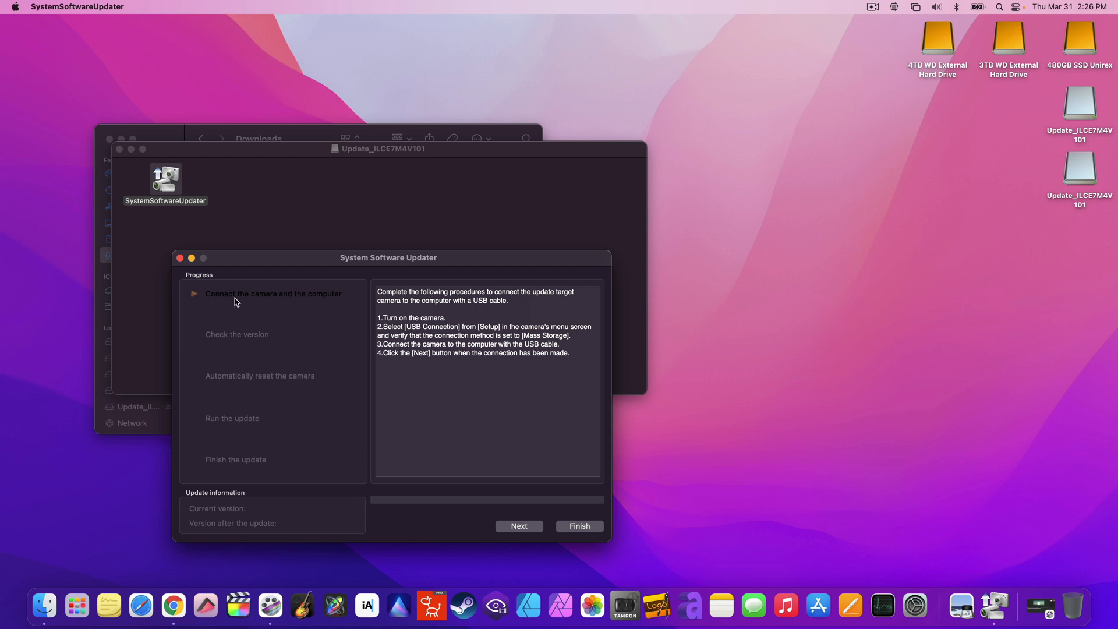
pyautogui.moveTo(311, 308)
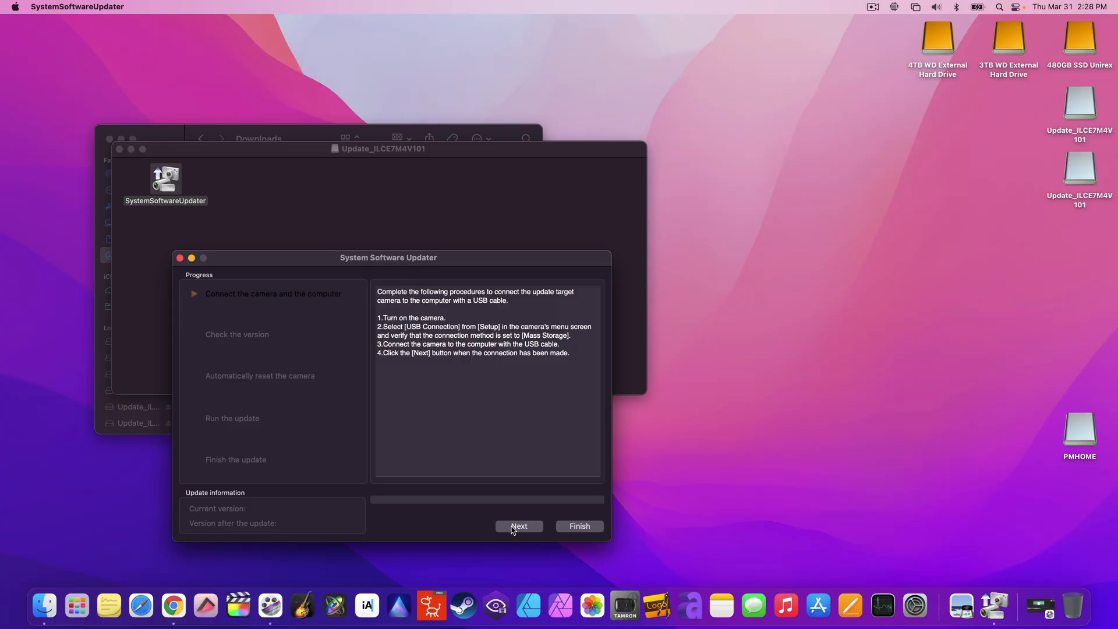
# - With the camera connected by USB, confirm the firmware change from 1.00 to 1.01
pyautogui.click(518, 525)
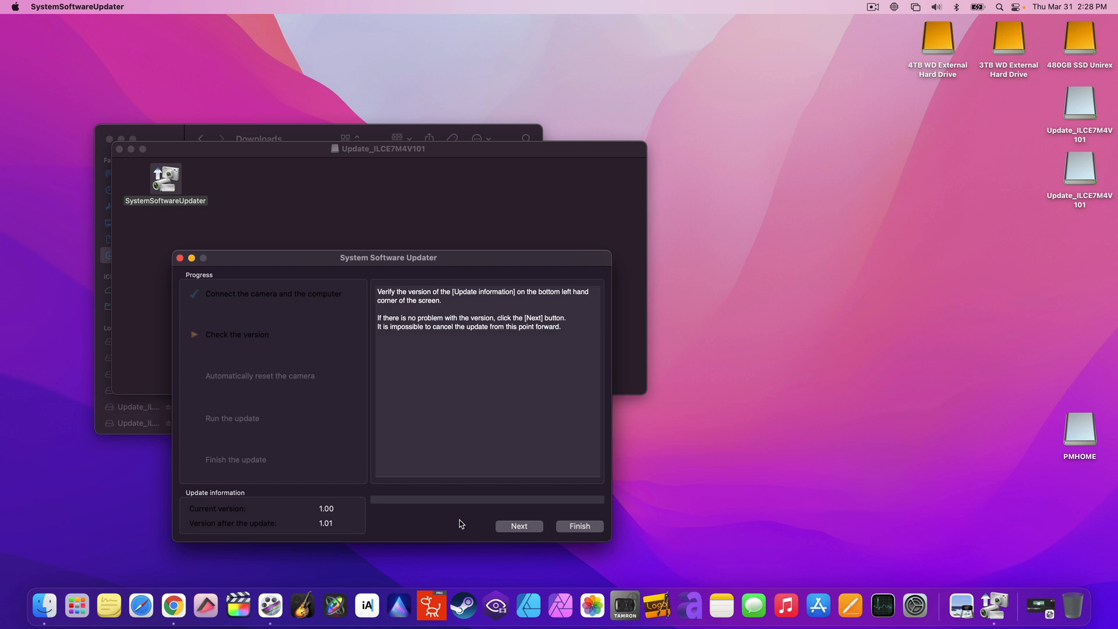
pyautogui.moveTo(461, 416)
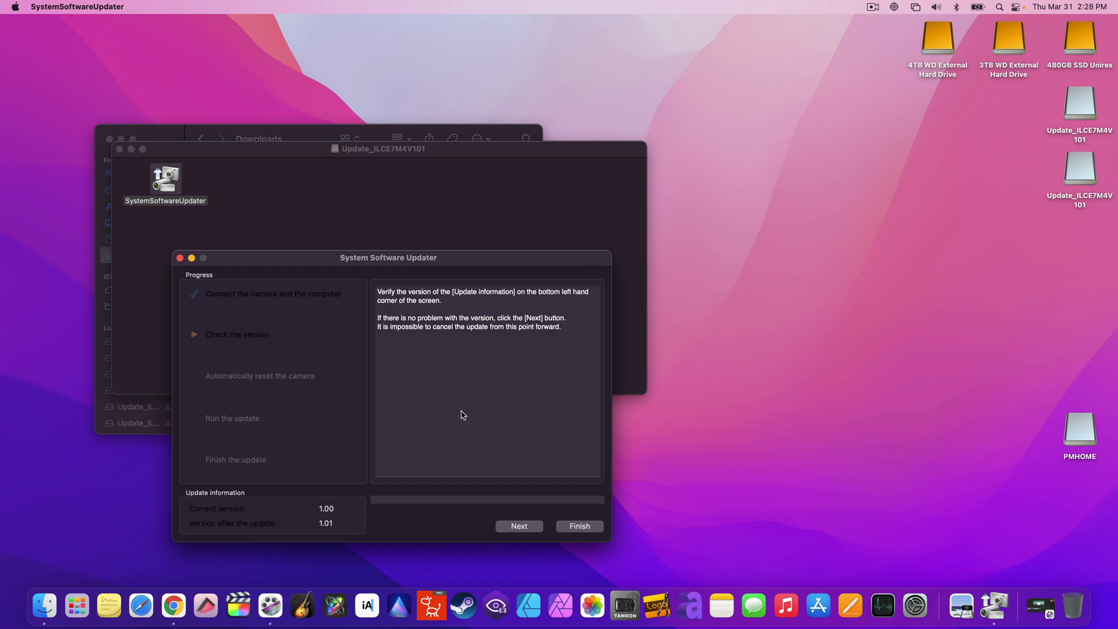
pyautogui.moveTo(519, 531)
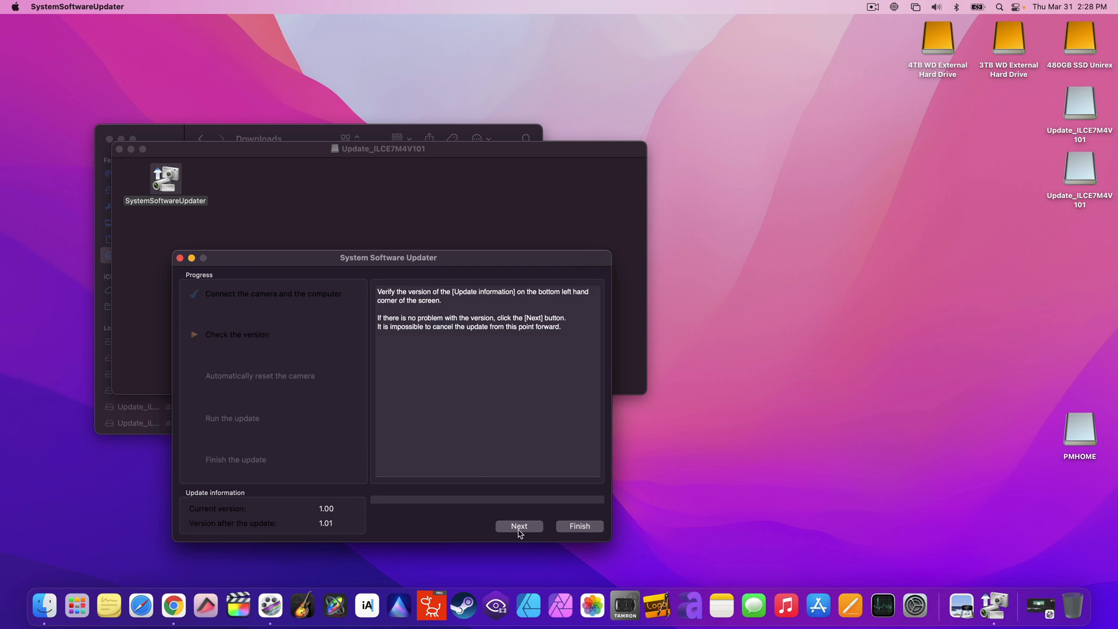
pyautogui.click(519, 525)
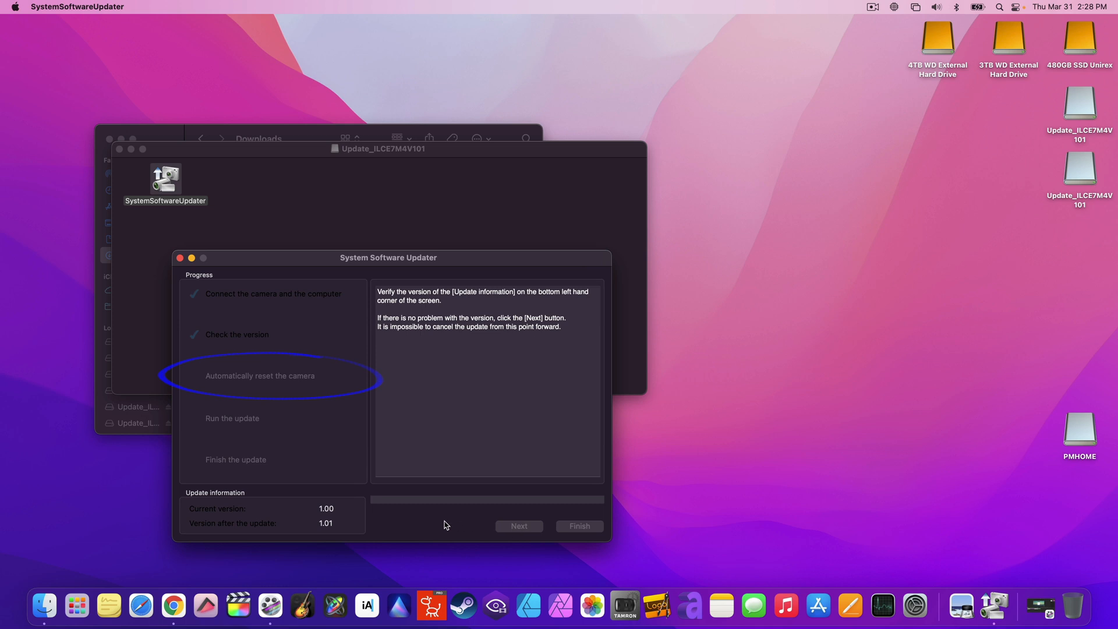
# - Wait for the firmware update to complete, then click Finish to close the updater
pyautogui.click(518, 525)
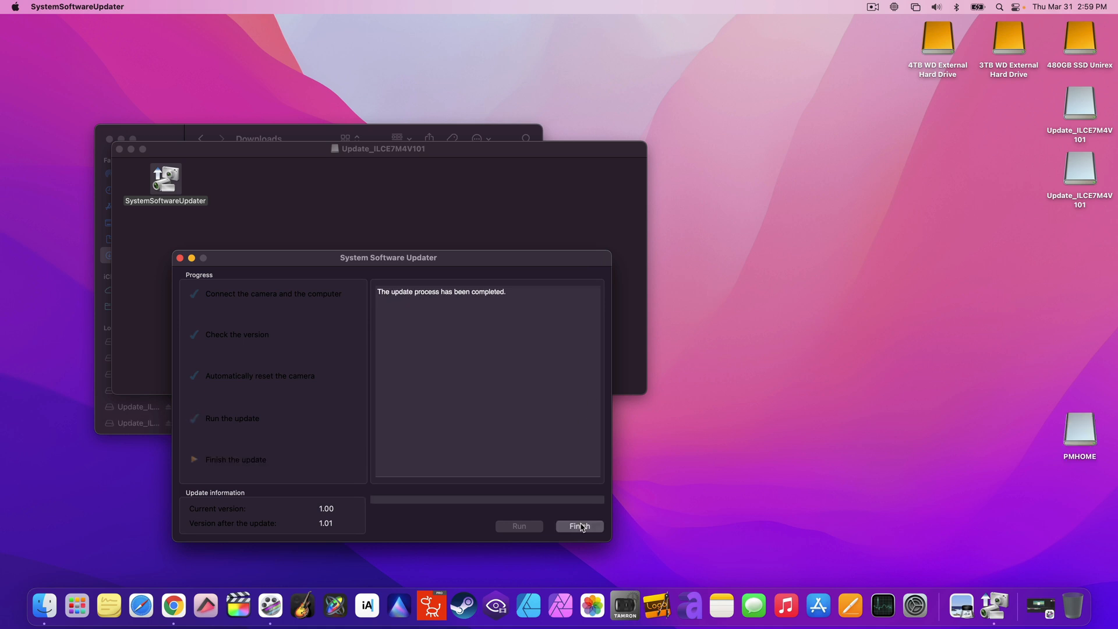
pyautogui.click(579, 526)
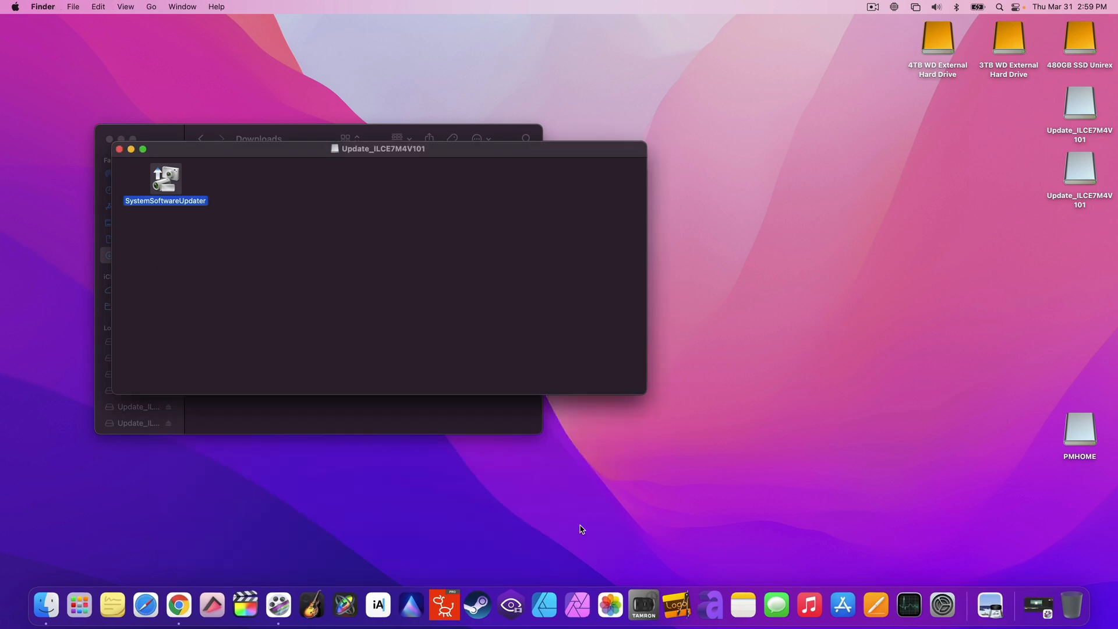